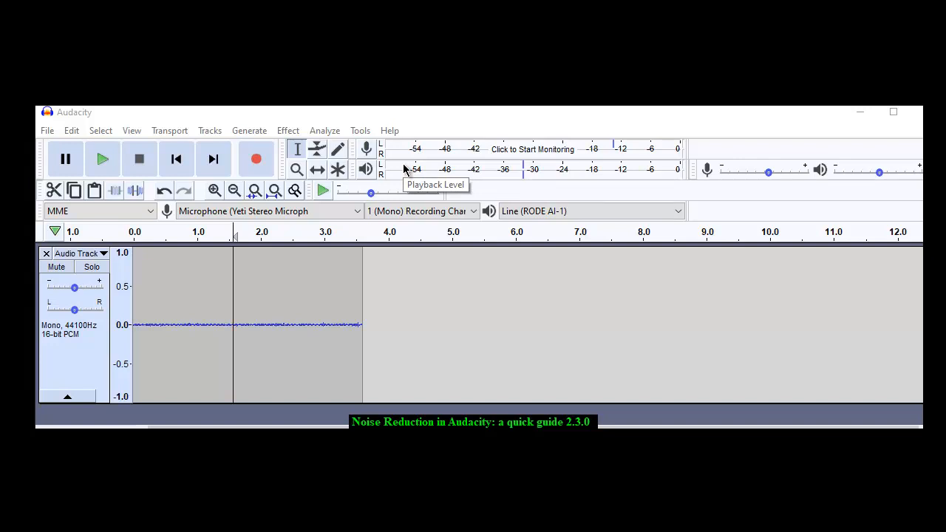
mouse_move(405, 170)
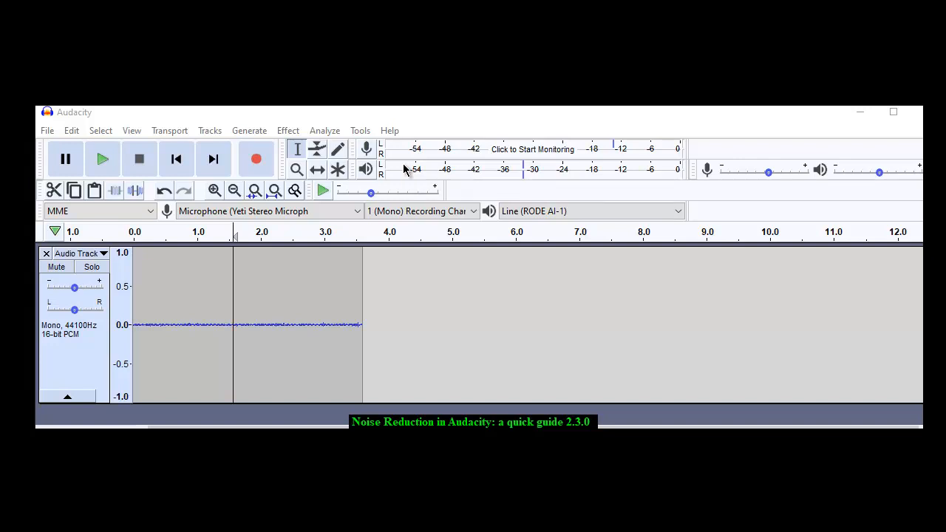
mouse_move(384, 136)
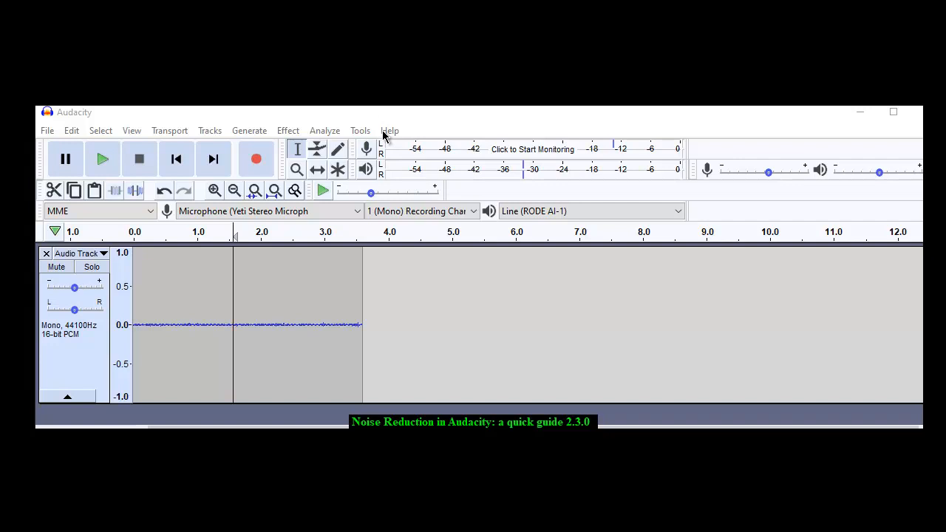
Select a noise-only stretch of the track around 1.7–2.8 s.
click(390, 130)
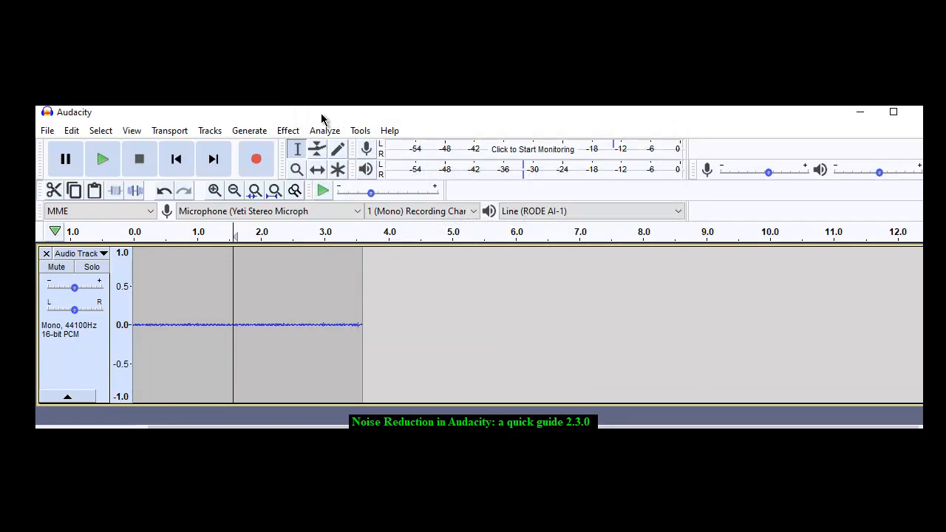
mouse_move(242, 334)
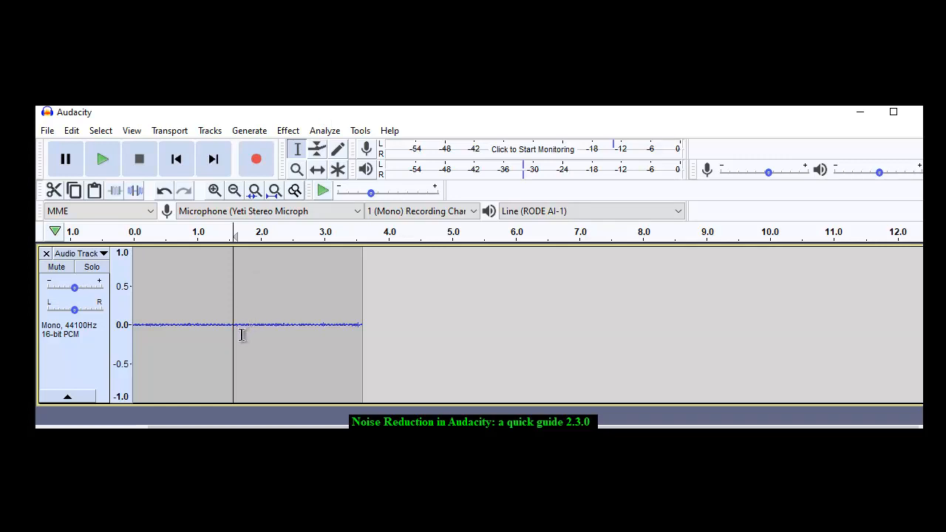
drag(239, 334, 304, 348)
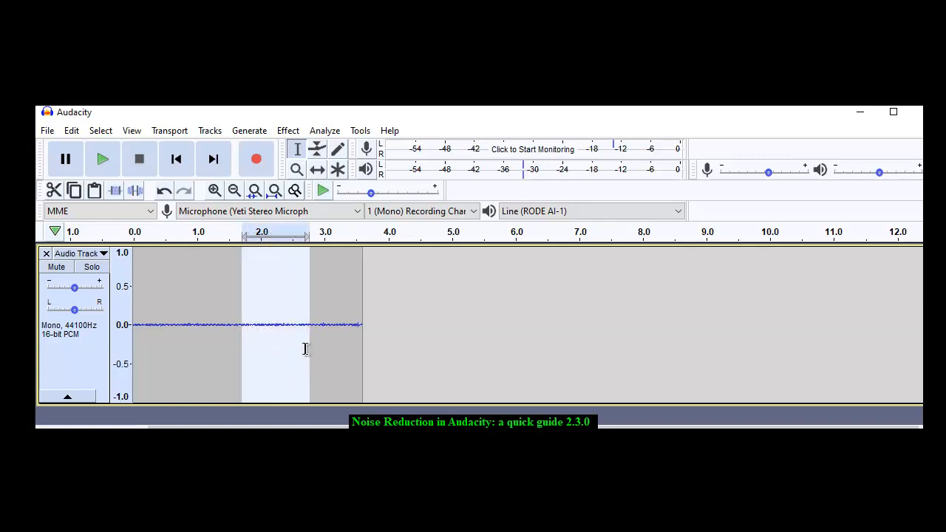
mouse_move(263, 335)
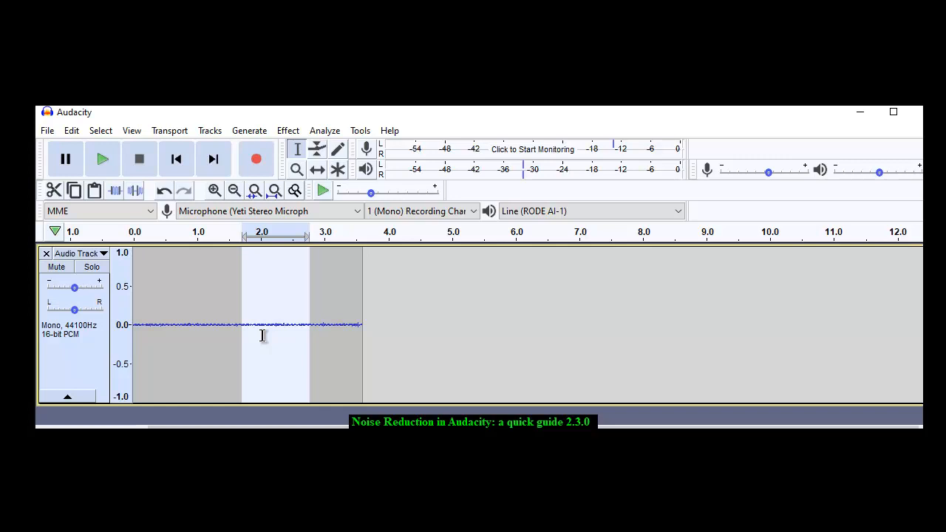
mouse_move(322, 190)
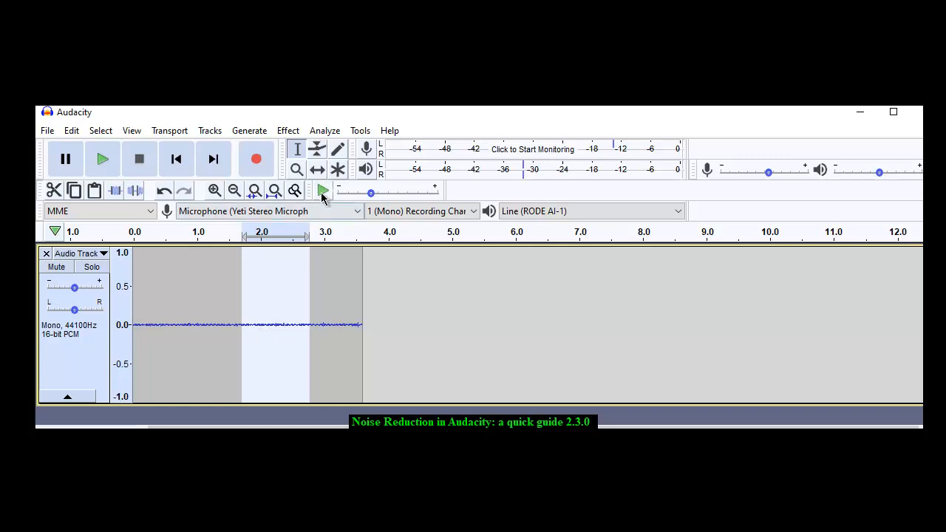
mouse_move(257, 159)
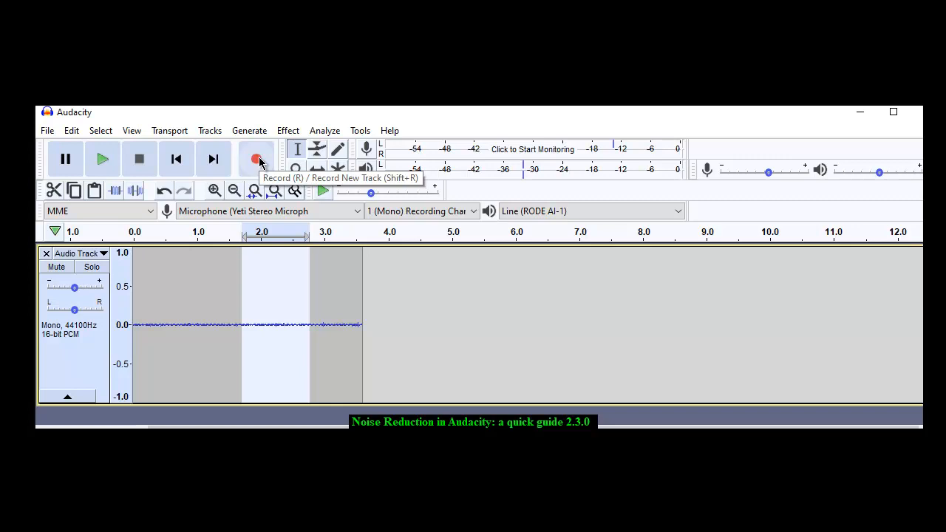
Record spoken speech onto the track after the noise, then stop, reaching about 11 seconds.
click(257, 158)
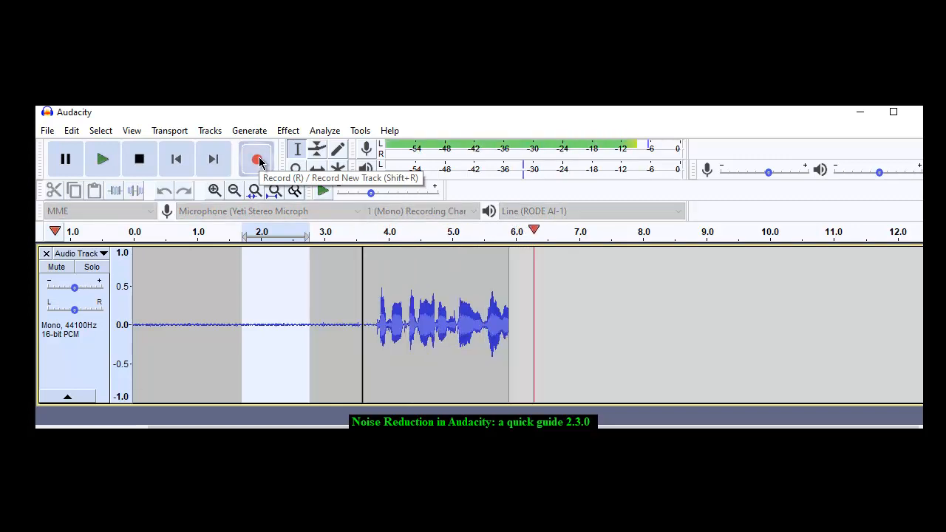
click(233, 189)
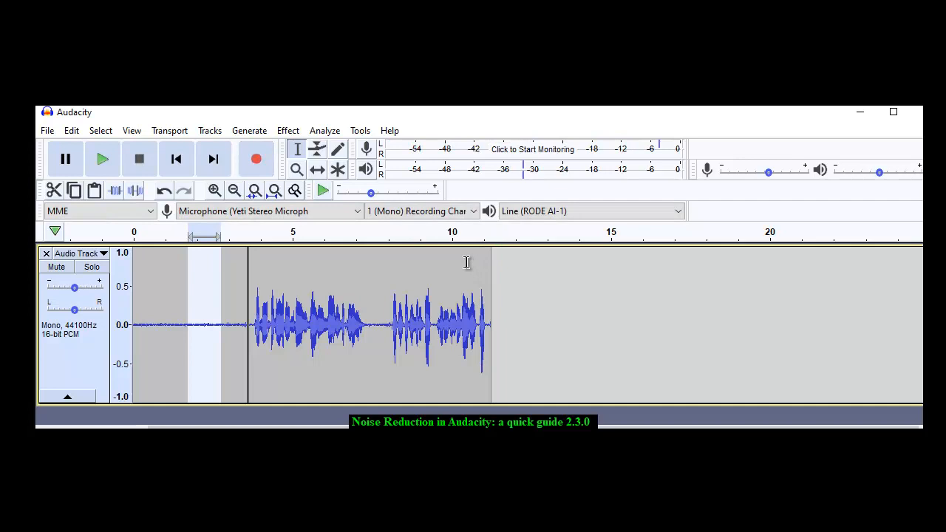
Zoom around the selection and fit the whole 11-second recording across the window.
click(213, 189)
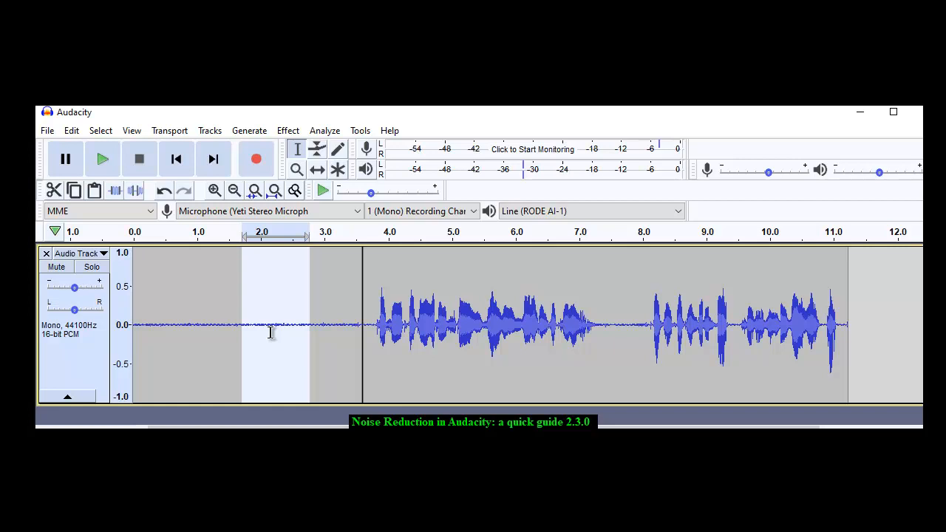
mouse_move(789, 337)
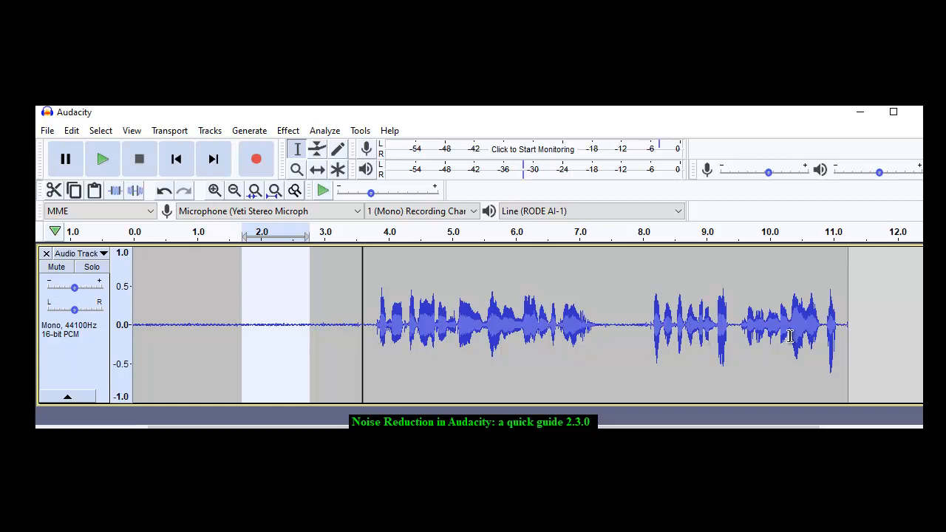
mouse_move(292, 331)
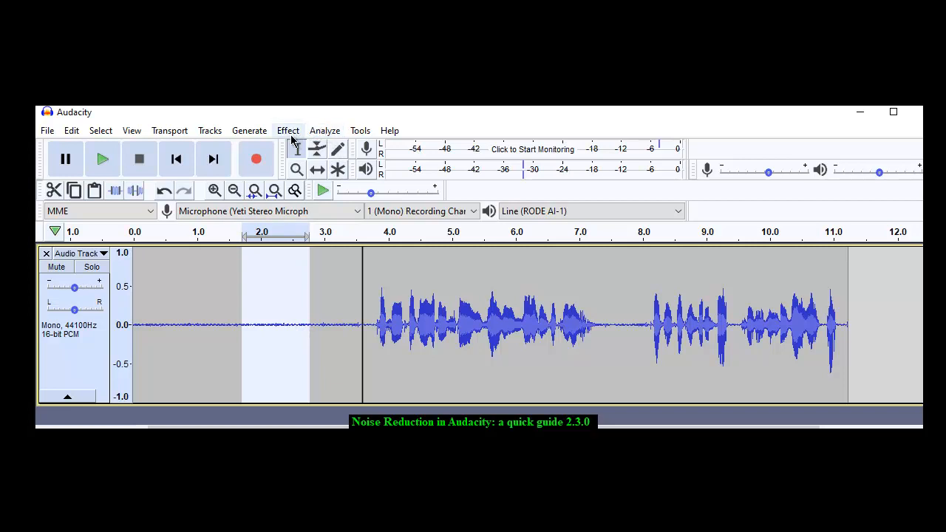
mouse_move(250, 337)
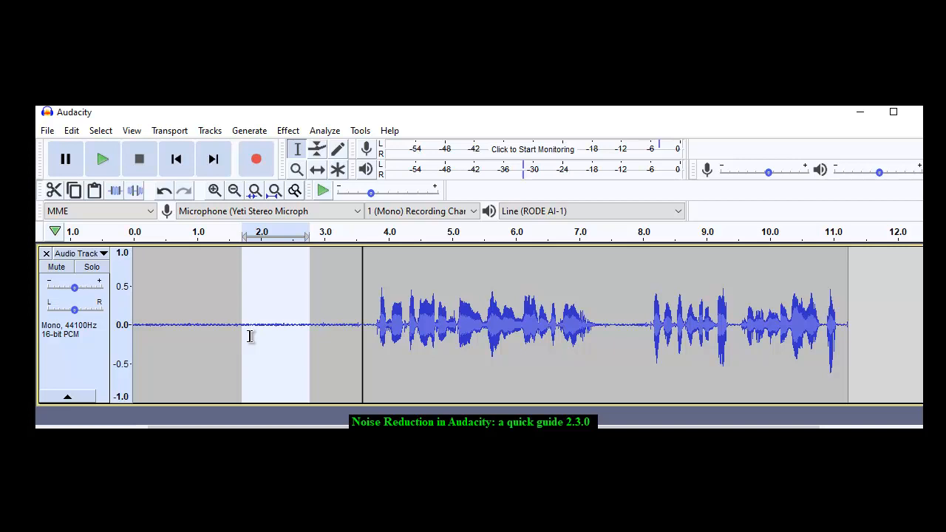
mouse_move(368, 191)
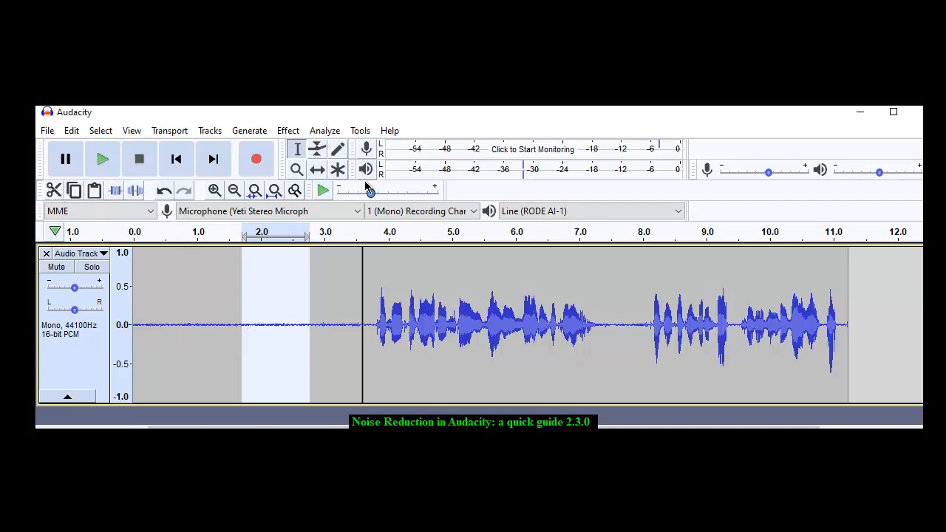
mouse_move(244, 200)
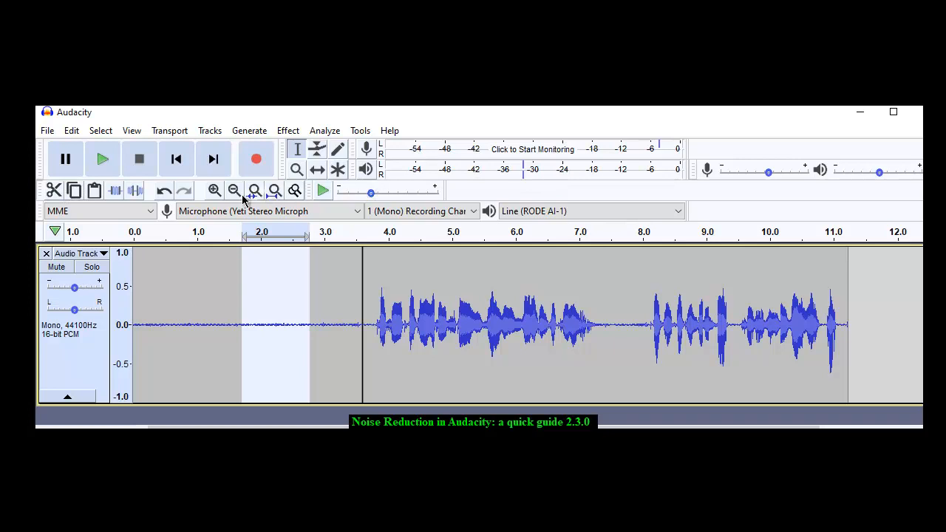
click(214, 191)
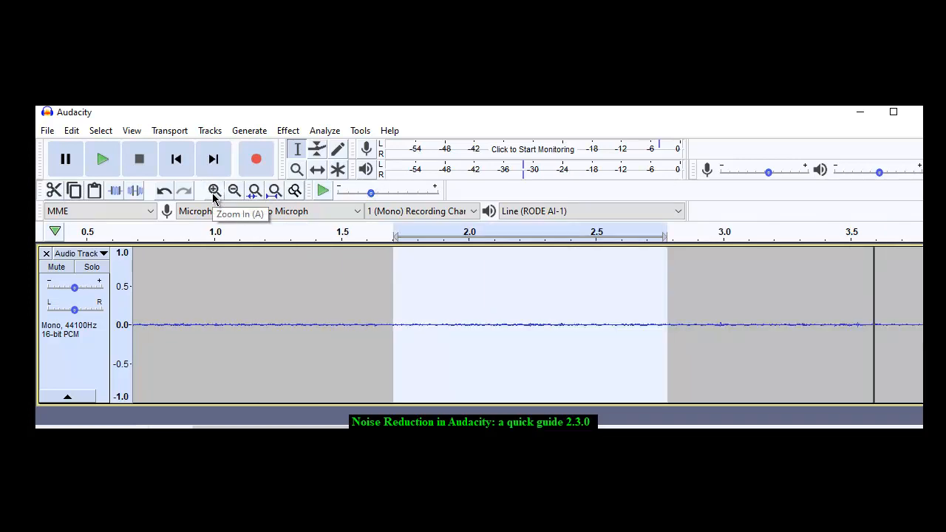
click(102, 160)
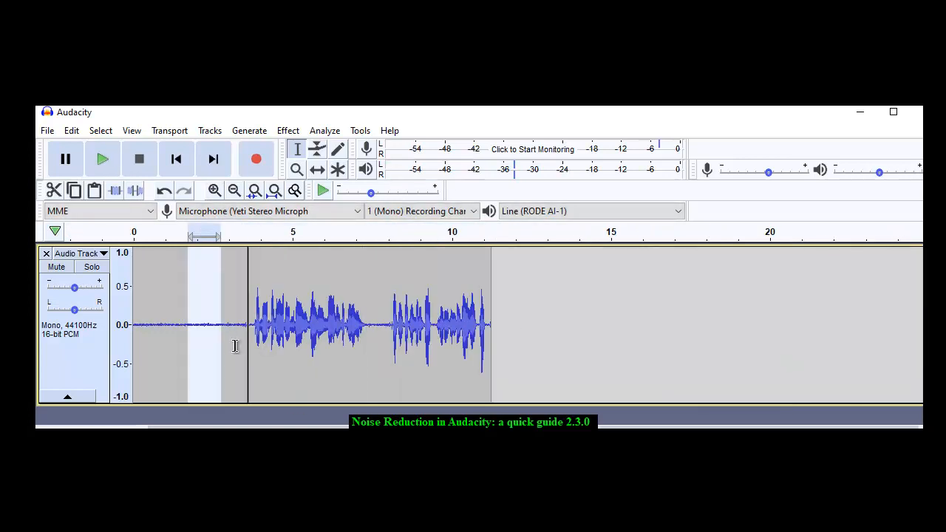
click(212, 189)
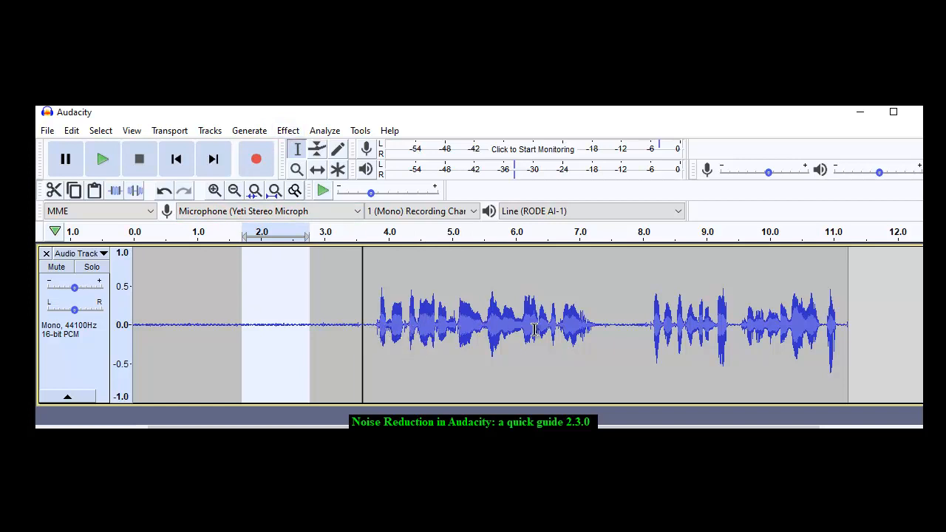
mouse_move(366, 343)
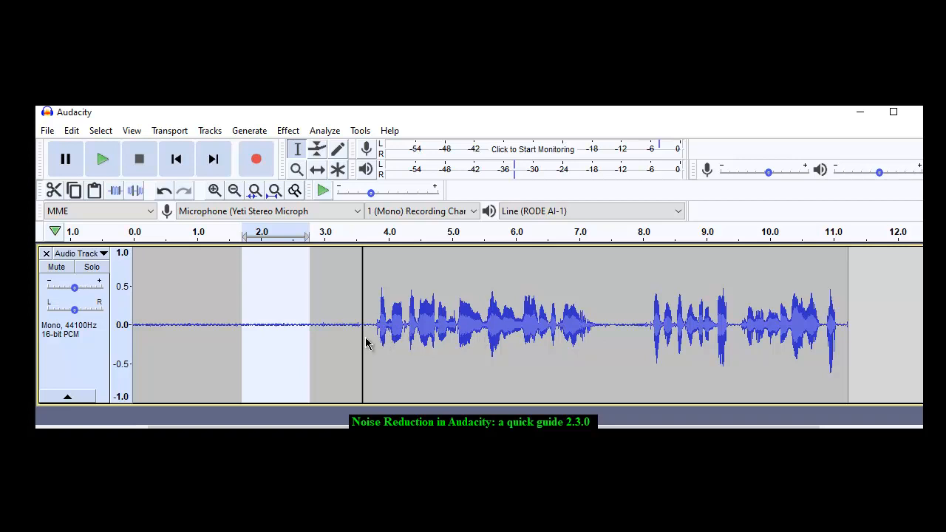
Play back the recording briefly, then bring up the Effect menu with the 2.0–2.5 s noise selected.
click(102, 158)
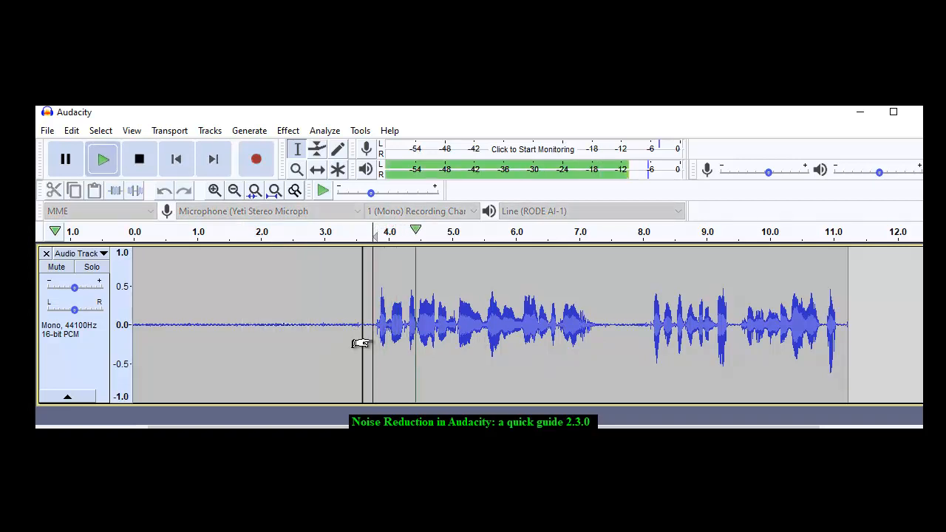
click(214, 189)
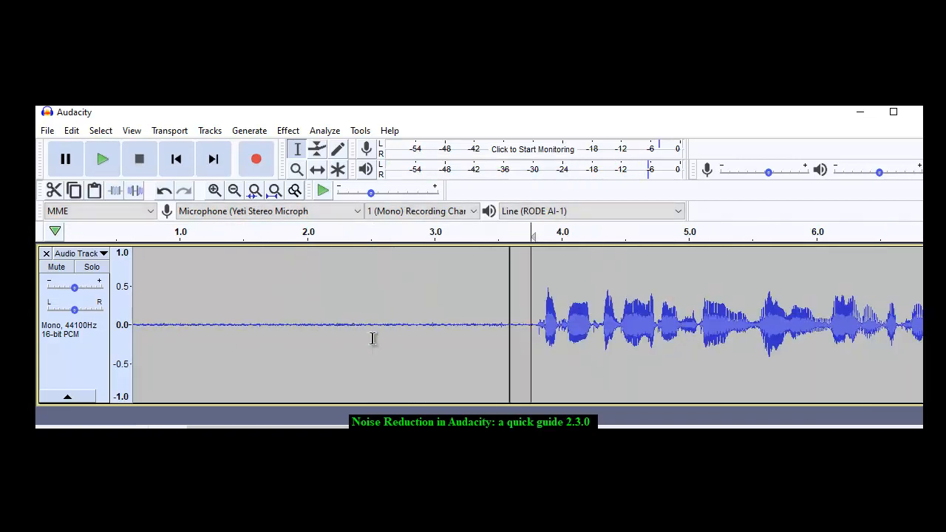
mouse_move(687, 340)
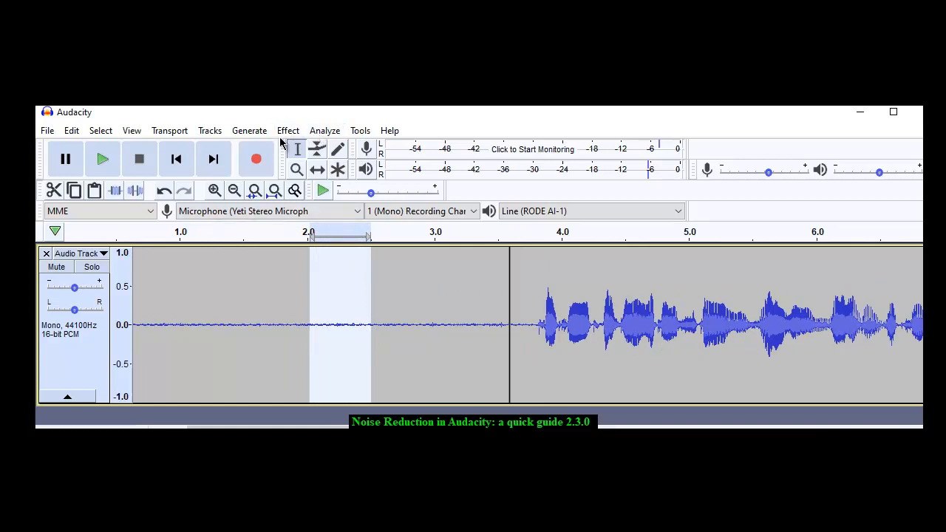
click(286, 130)
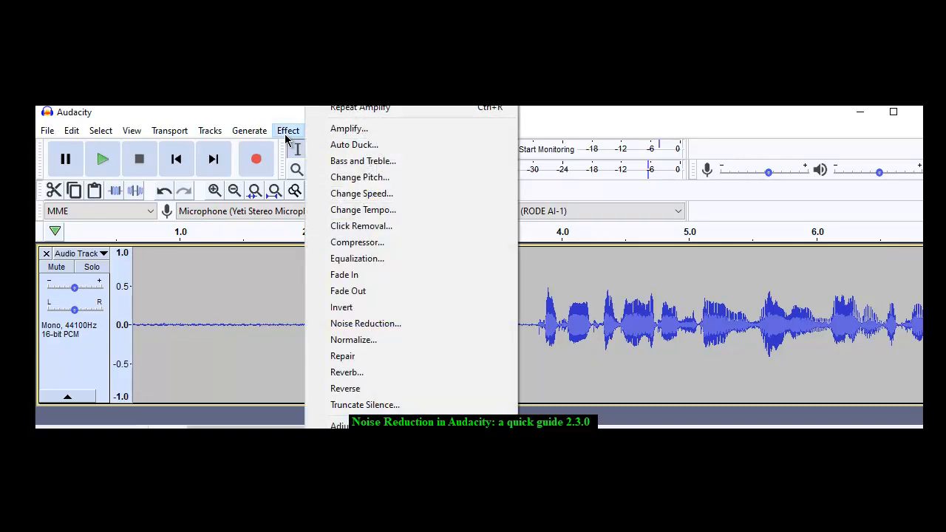
mouse_move(367, 323)
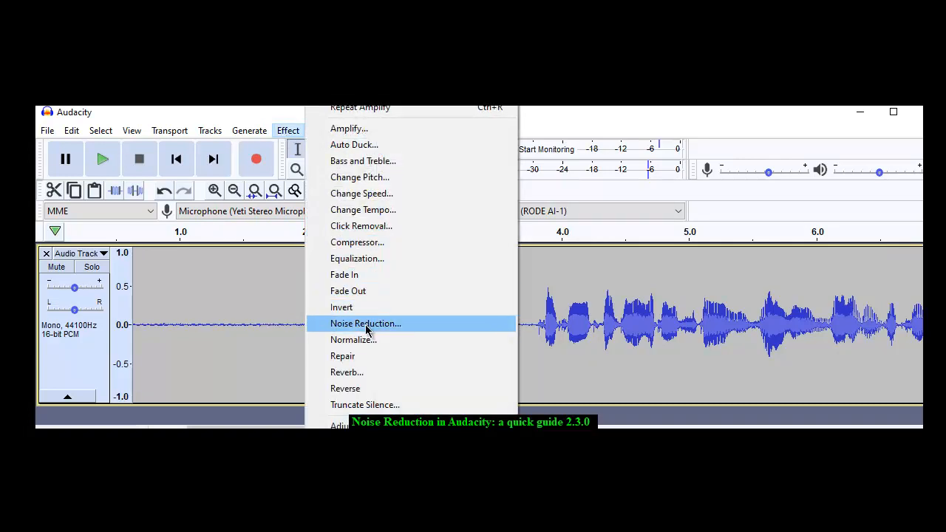
mouse_move(368, 331)
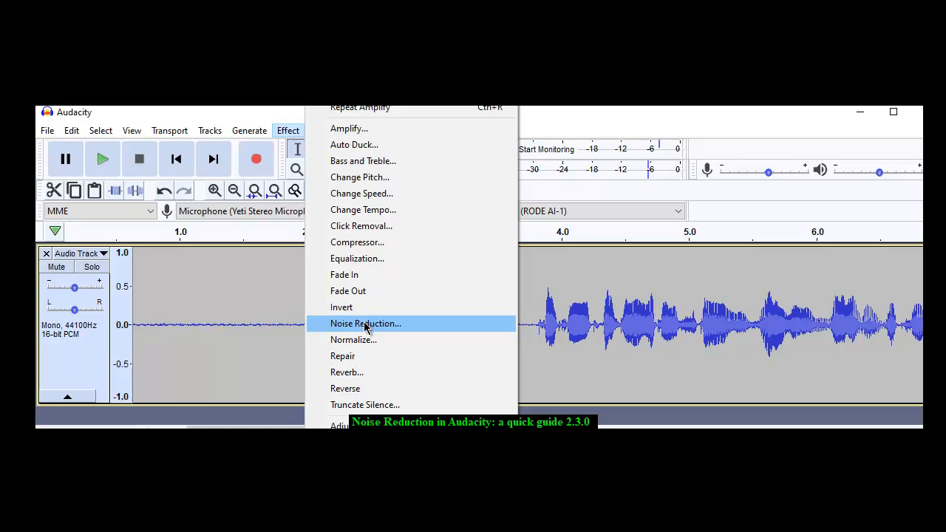
Capture a noise profile from the selected background noise via Noise Reduction.
click(365, 323)
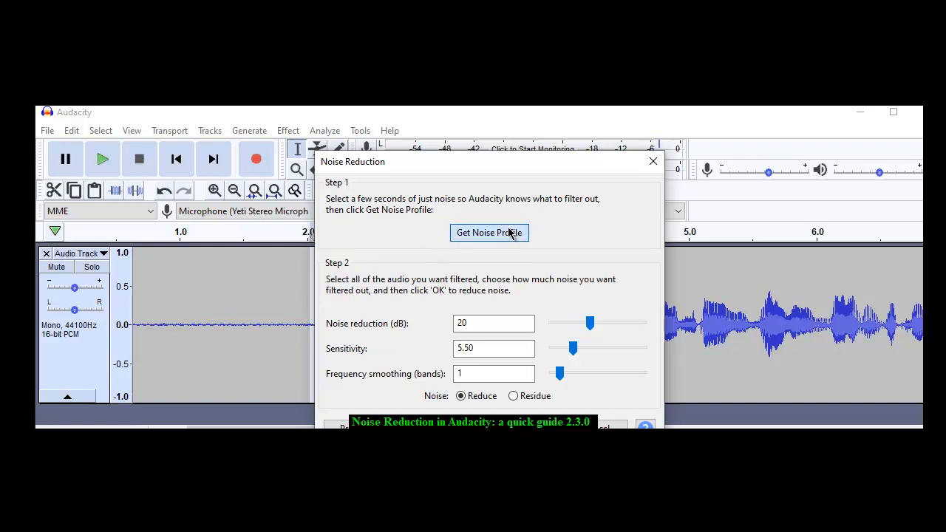
click(487, 232)
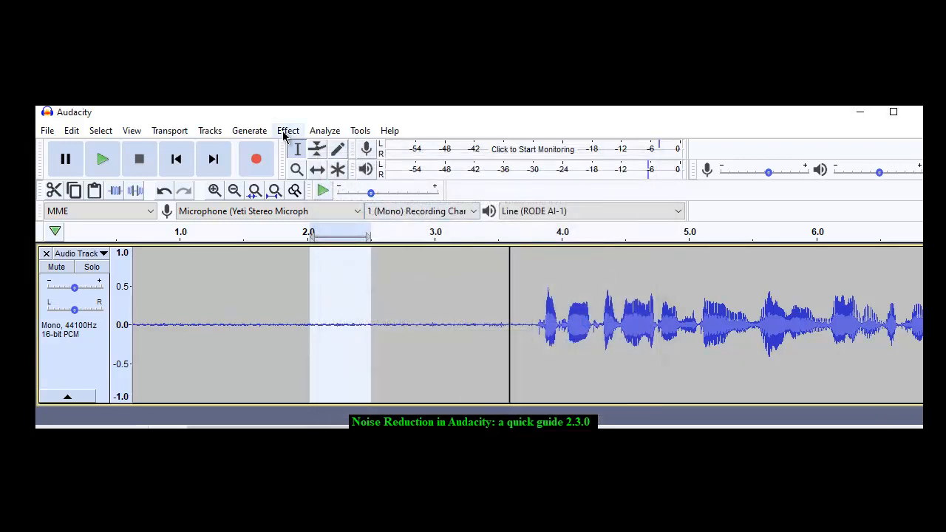
mouse_move(95, 364)
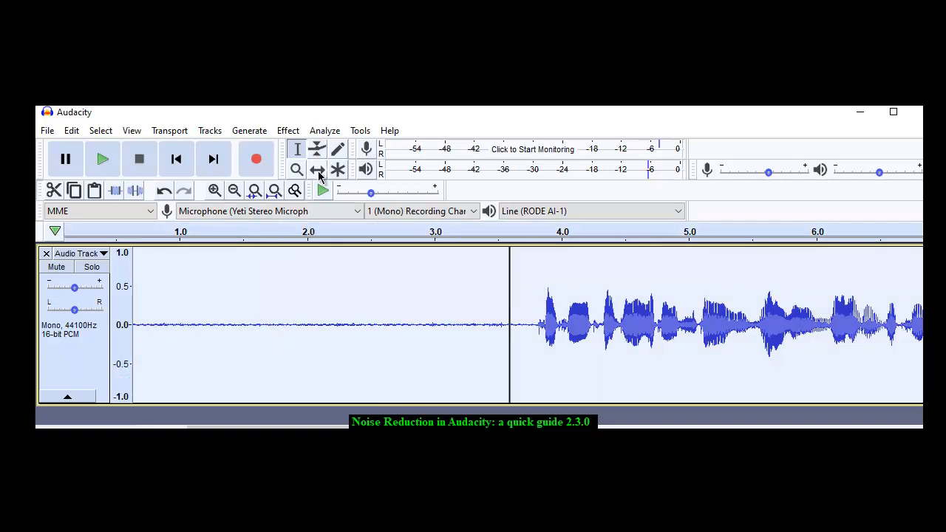
Bring up the Effect menu with the entire track selected.
click(286, 130)
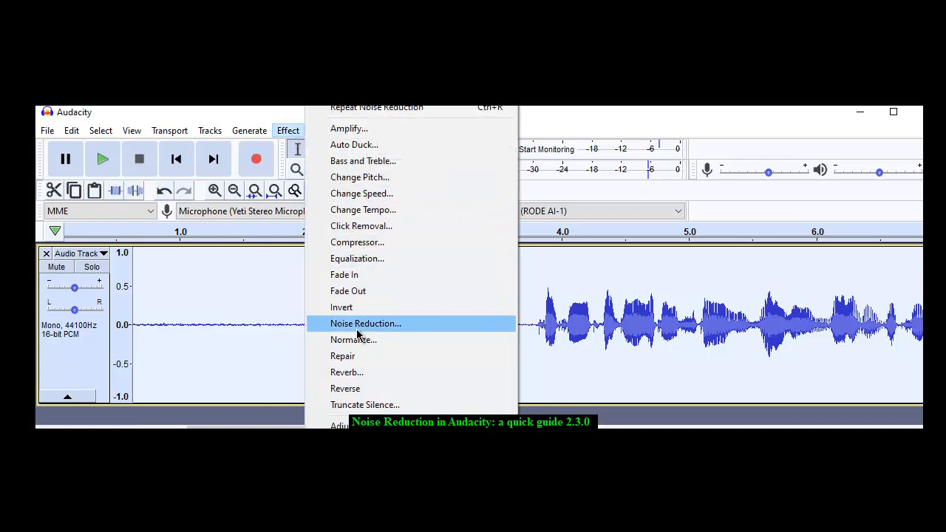
Apply Noise Reduction at 12 dB across the whole track.
click(365, 322)
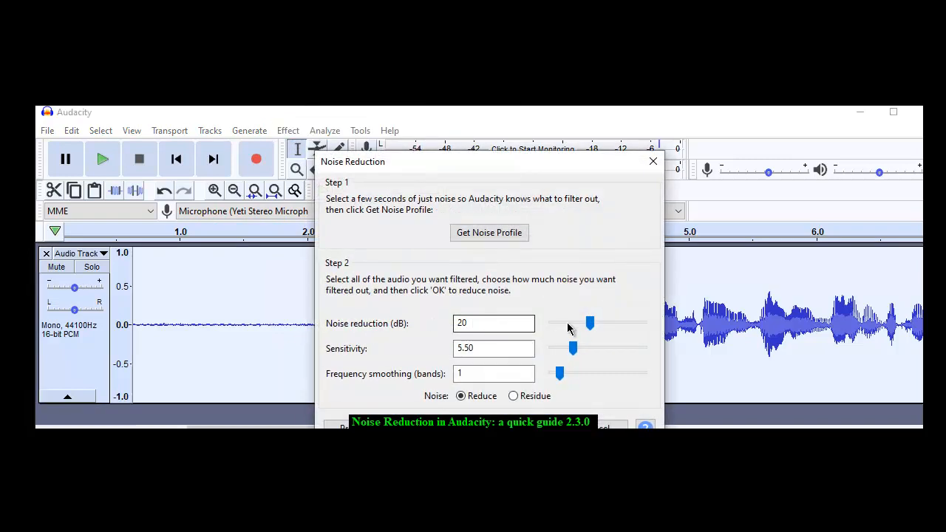
drag(590, 322, 574, 323)
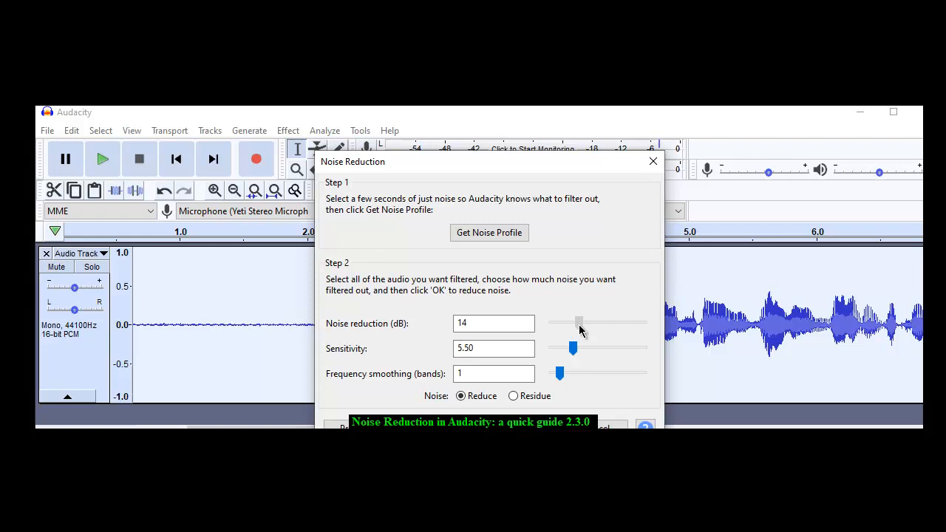
drag(579, 322, 576, 322)
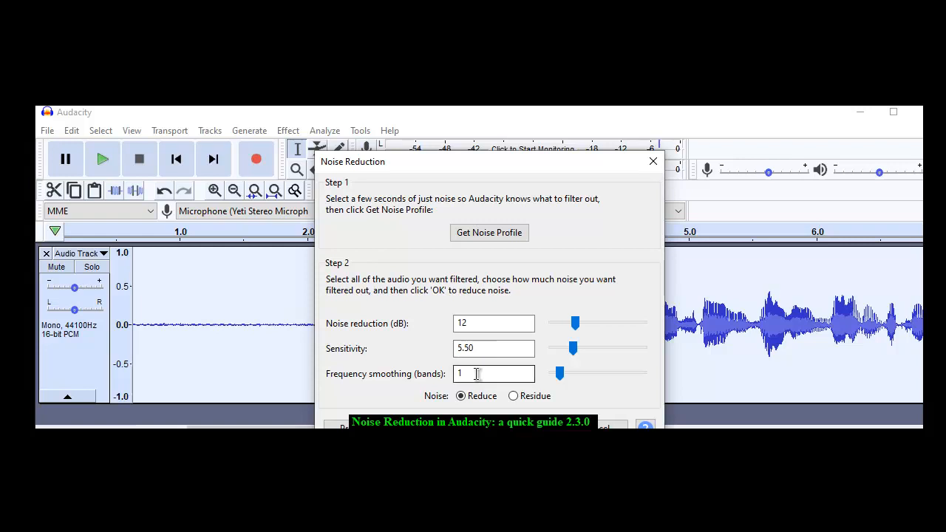
mouse_move(461, 411)
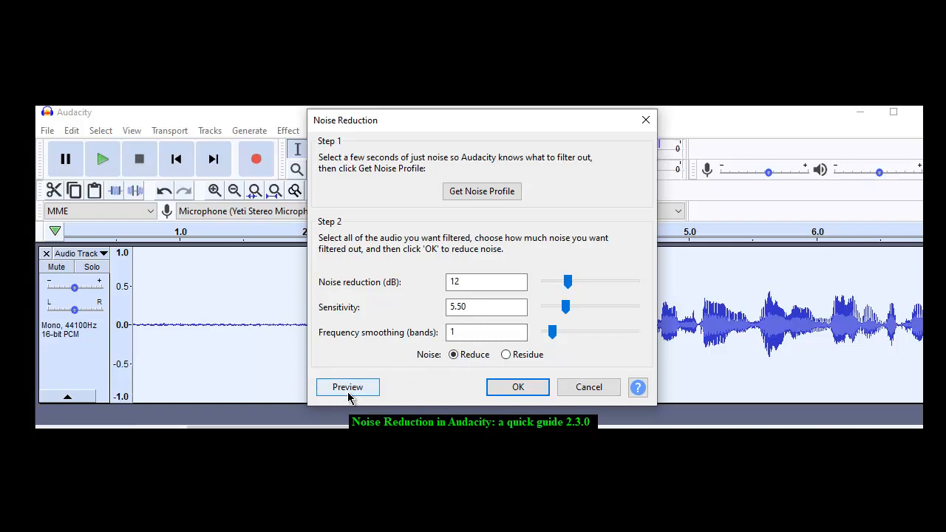
click(517, 387)
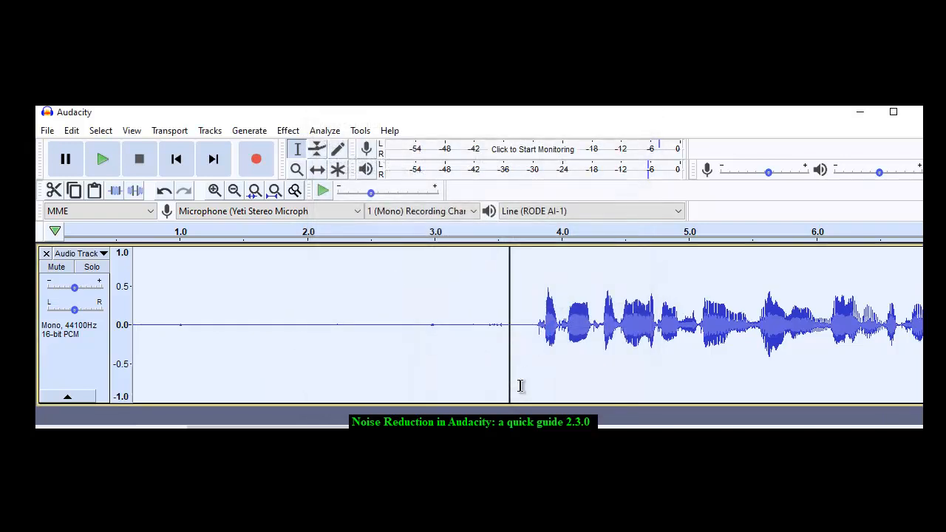
mouse_move(358, 333)
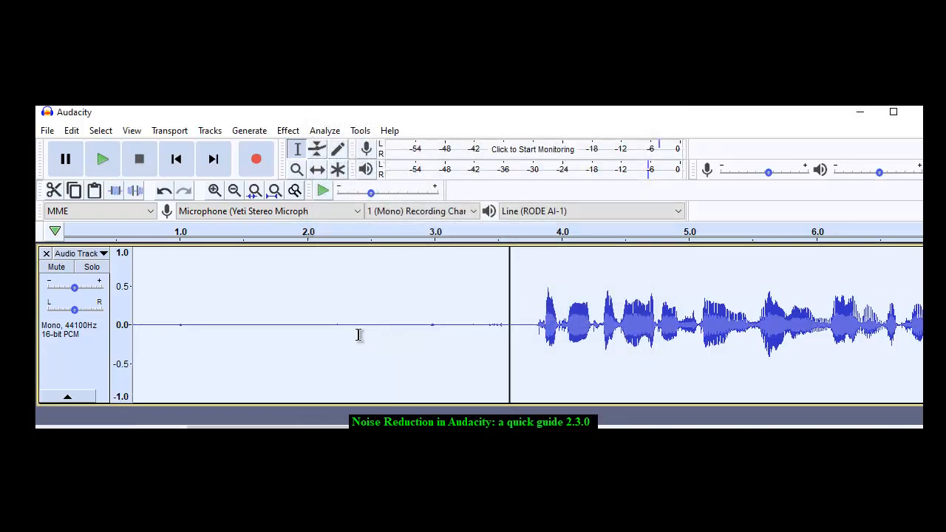
Inspect a short stretch of cleaned silence, then fit the whole 11-second recording in view.
drag(362, 325, 401, 325)
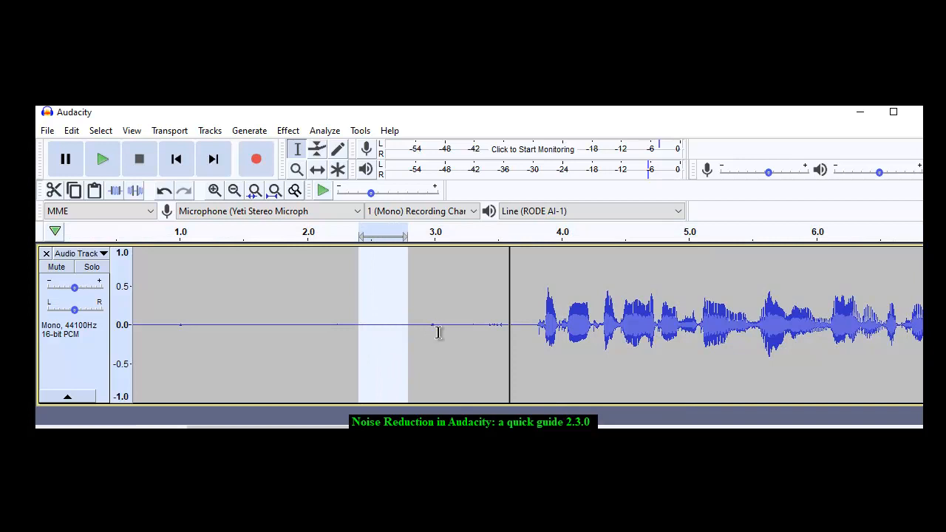
click(102, 160)
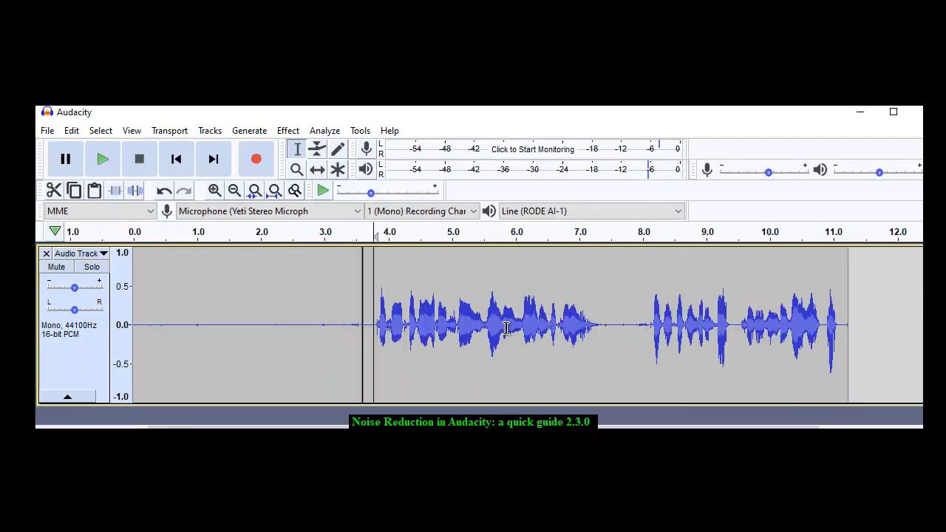
mouse_move(830, 362)
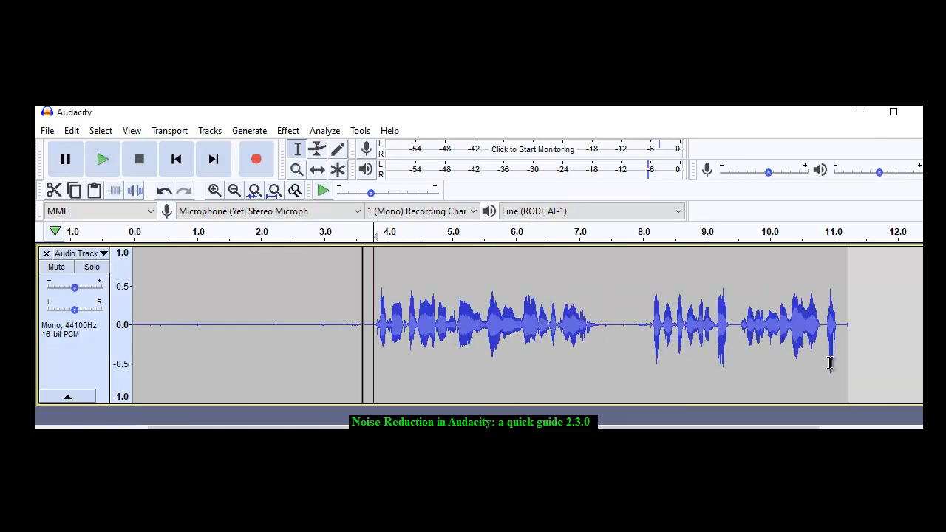
Record additional audio onto the end of the track, extending it to roughly 17 seconds.
click(256, 158)
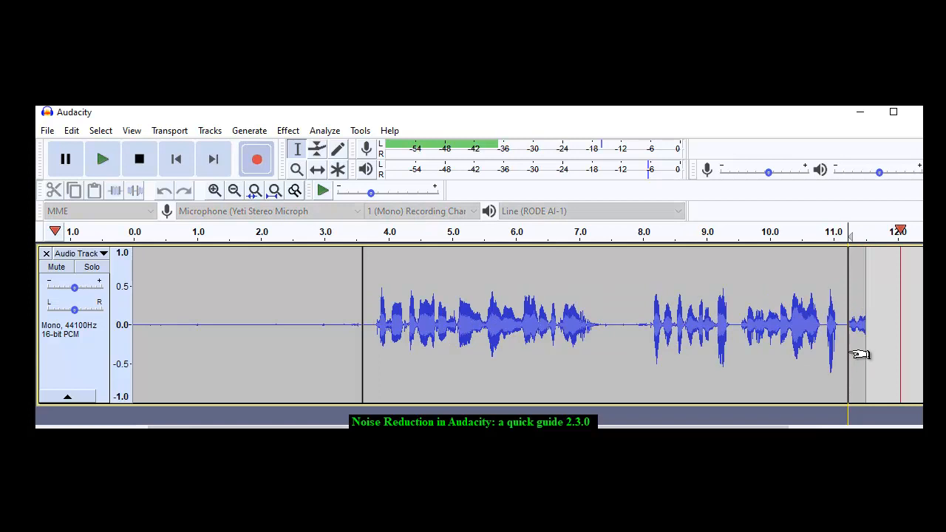
scroll(right, 3)
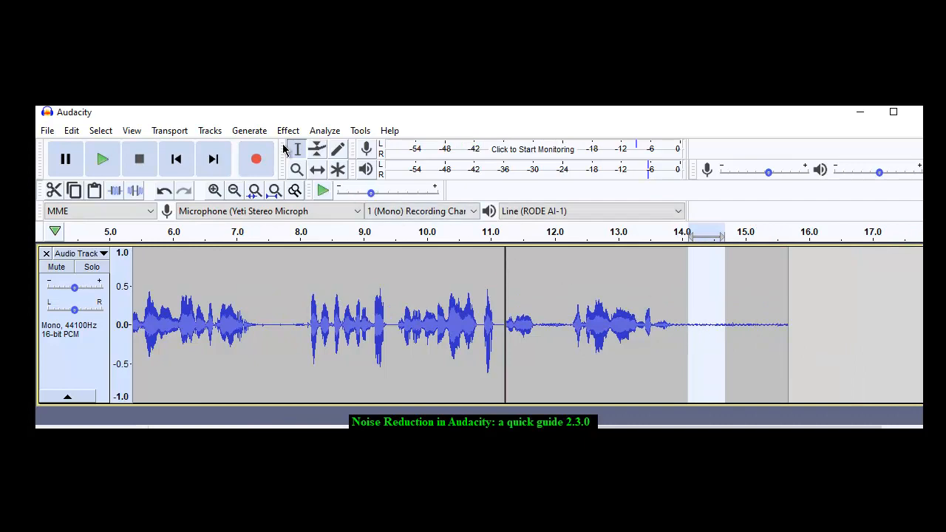
click(287, 130)
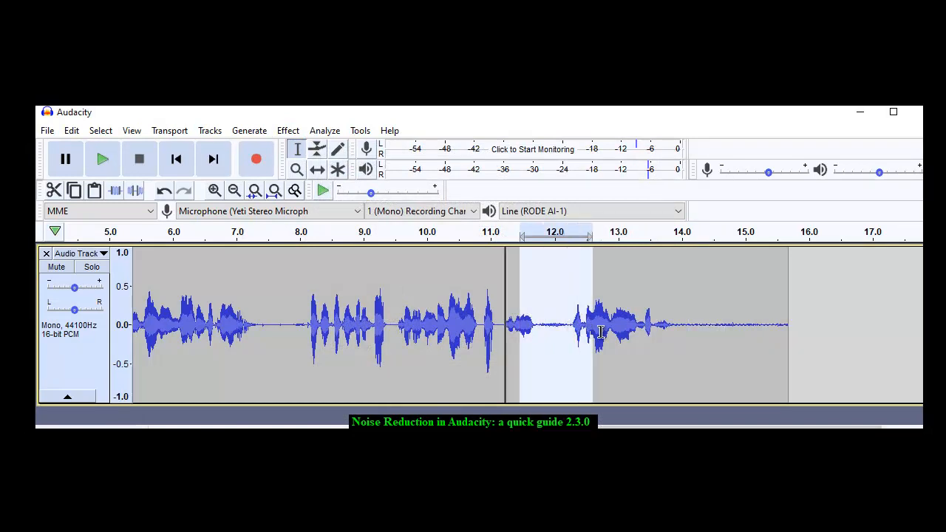
Select the new end section from about 11 s and bring up Noise Reduction at 12 dB for it.
drag(599, 325, 783, 362)
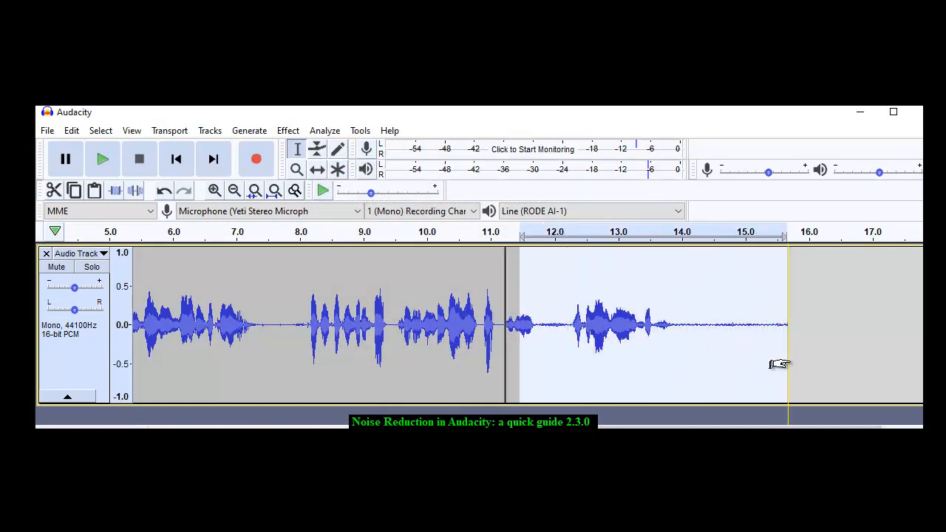
click(287, 130)
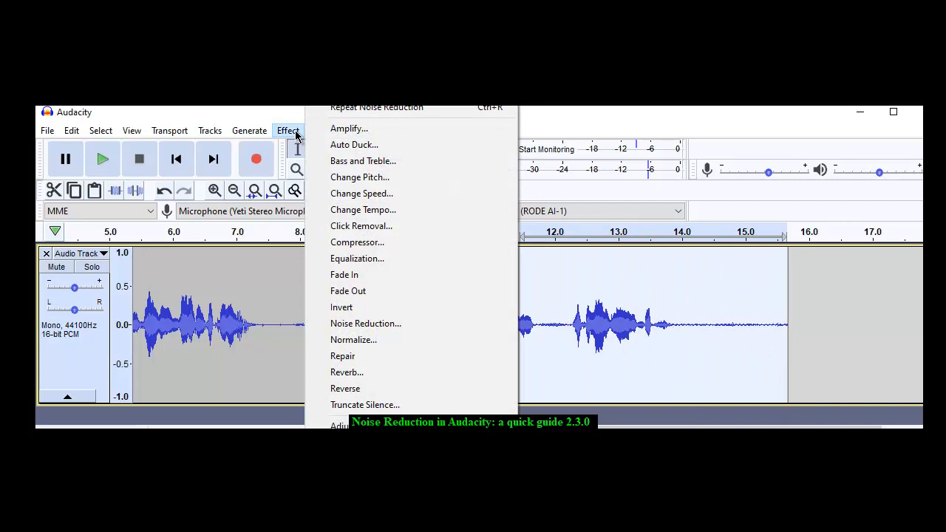
click(365, 322)
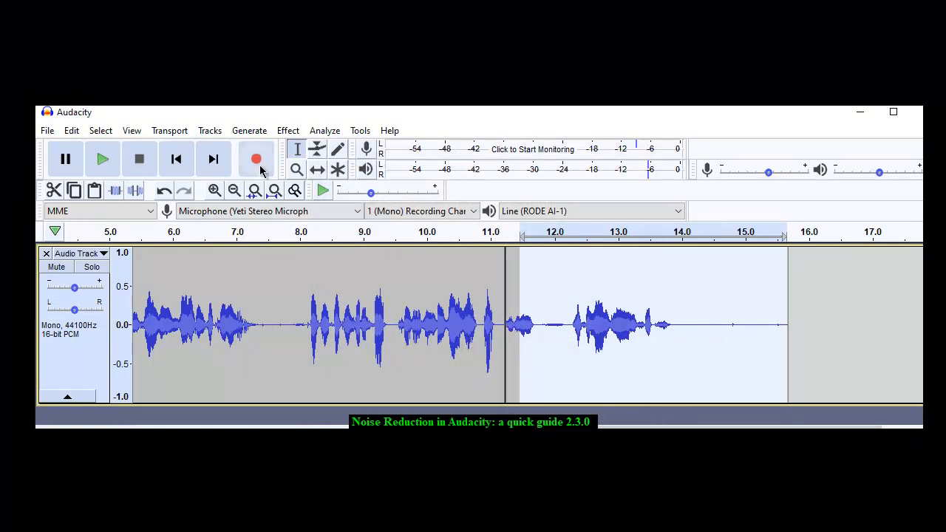
click(286, 130)
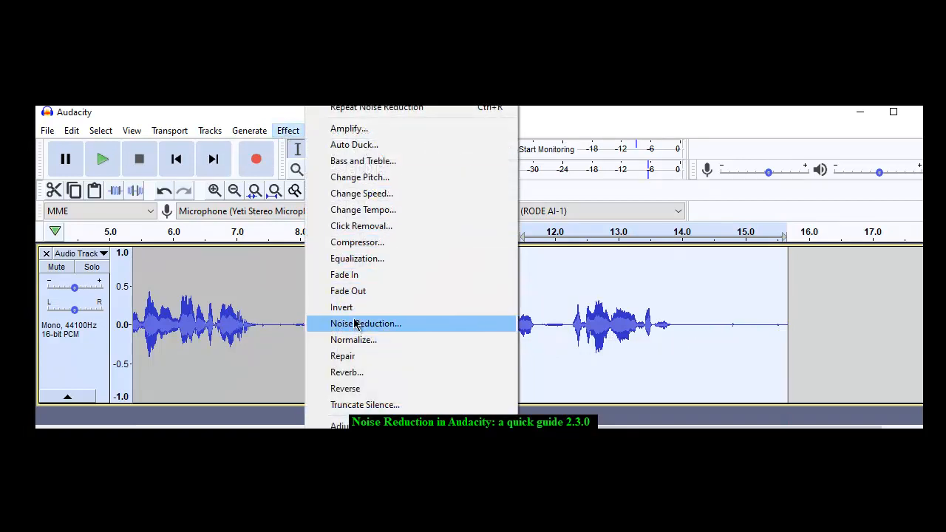
click(365, 322)
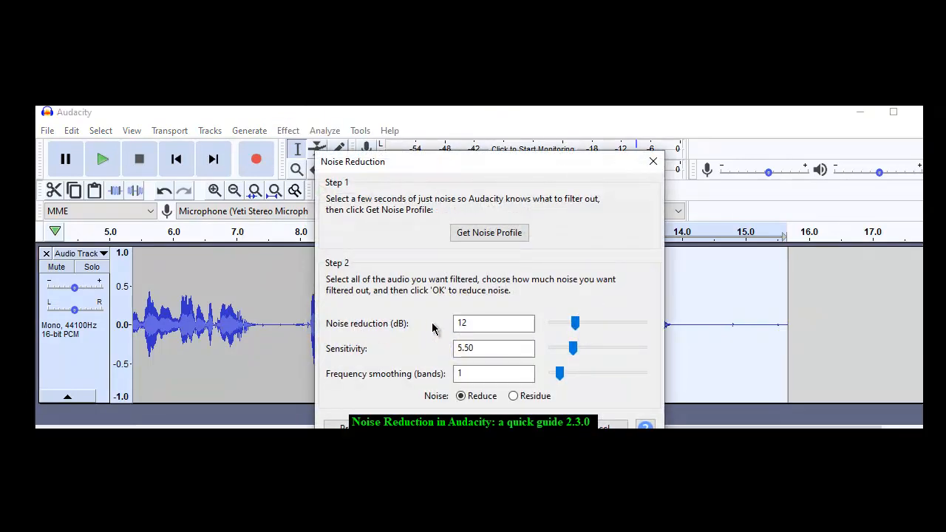
mouse_move(577, 422)
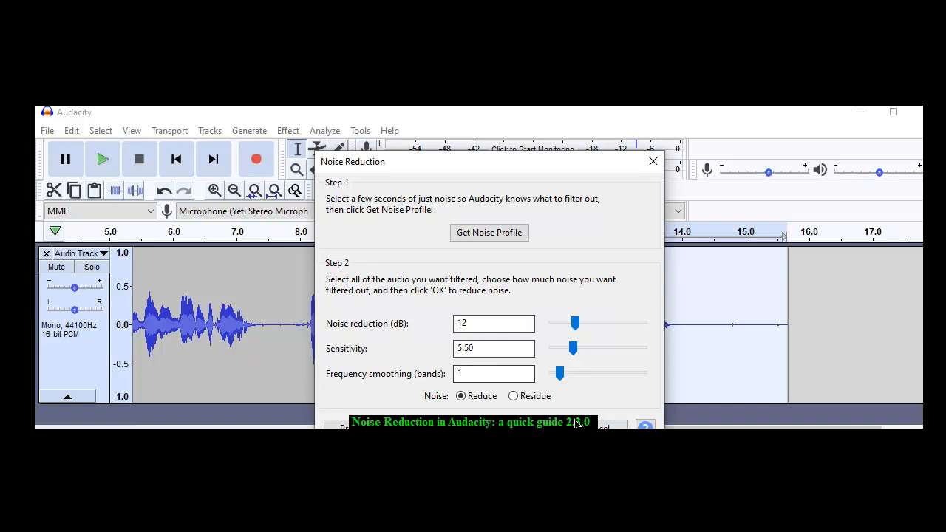